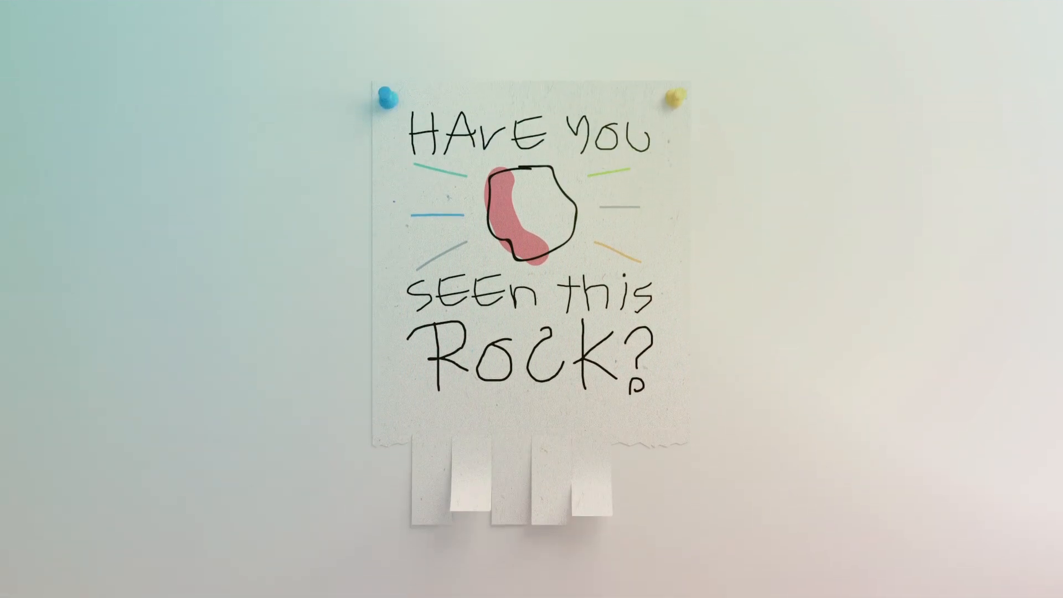
{"action": "scroll", "scroll_direction": "down", "scroll_amount": 3}
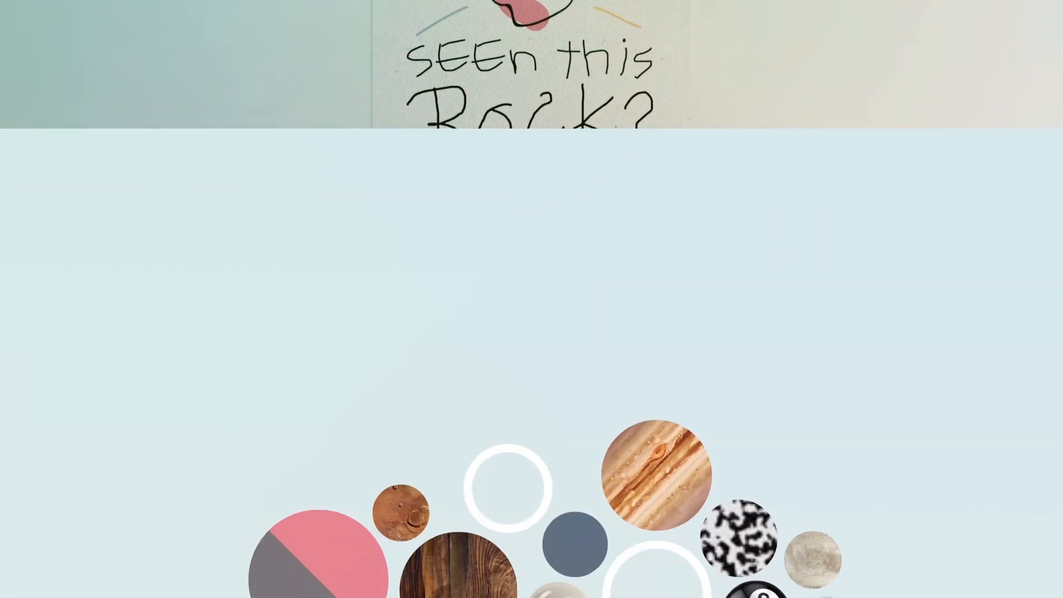
{"action": "scroll", "scroll_direction": "down", "scroll_amount": 3}
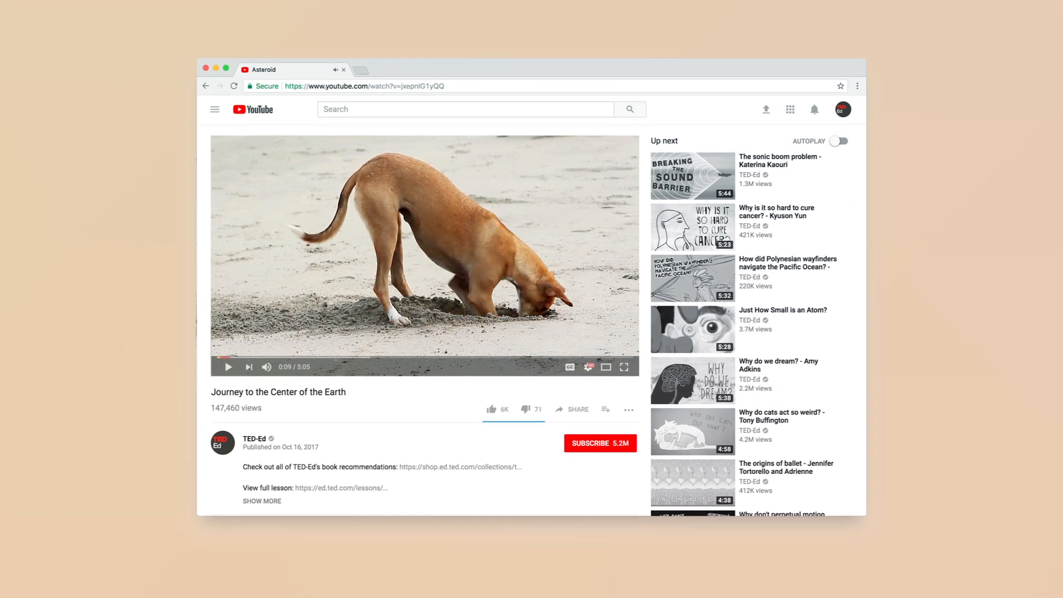
{"action": "scroll", "scroll_direction": "down", "scroll_amount": 3}
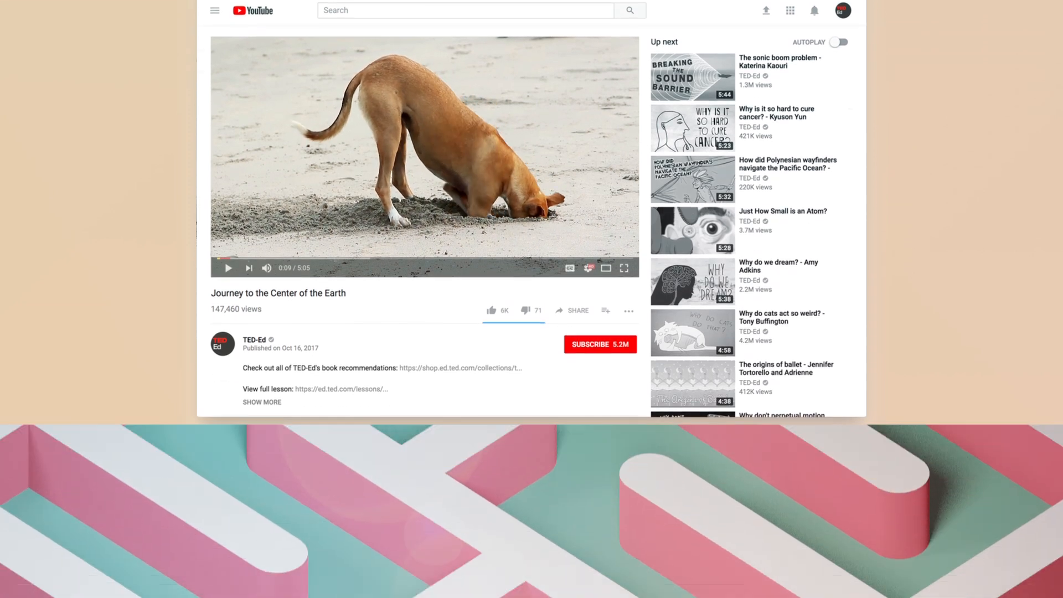